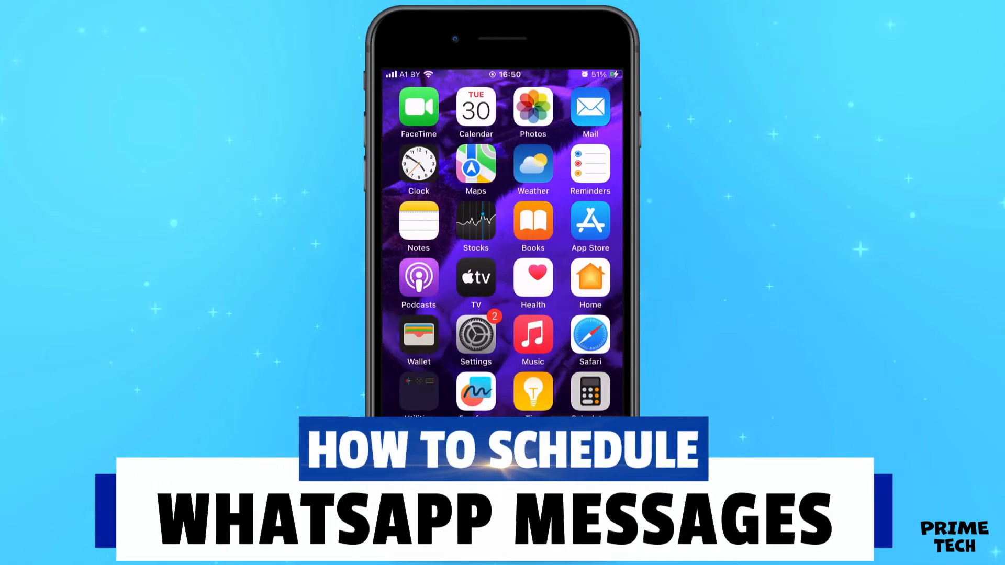
# Go to the Automation list in Shortcuts and begin a new personal automation.
pyautogui.hscroll(-3)
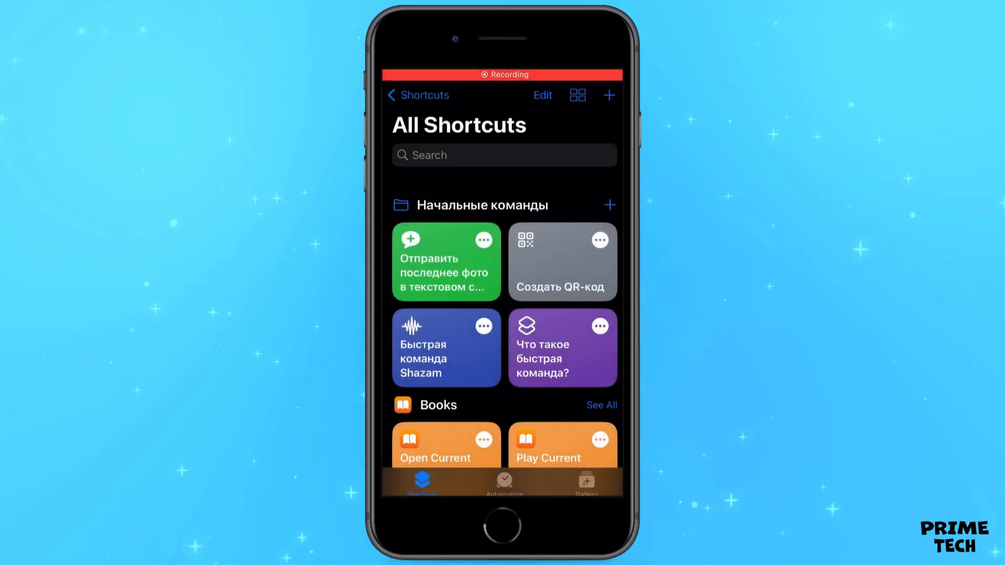
pyautogui.click(503, 481)
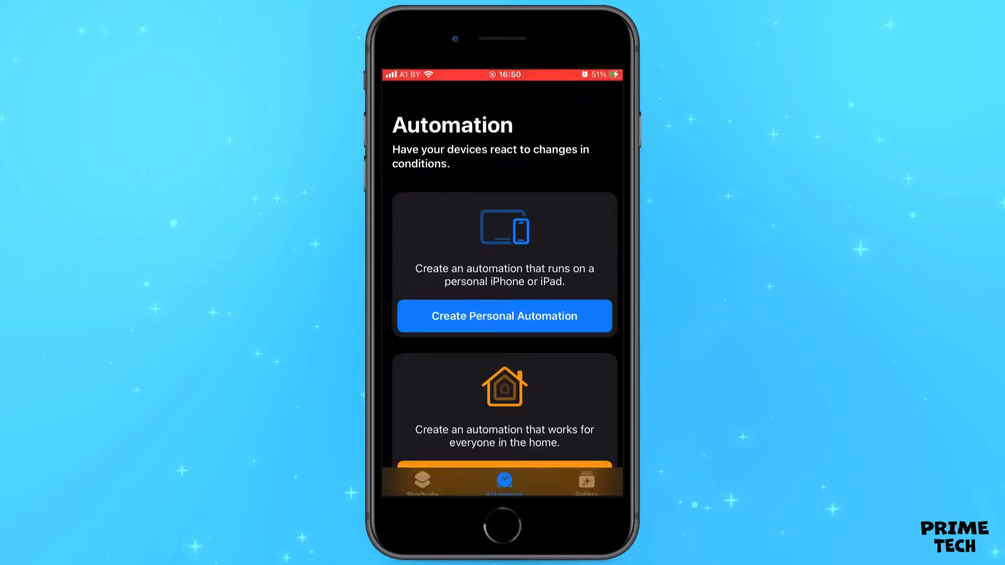
pyautogui.click(503, 316)
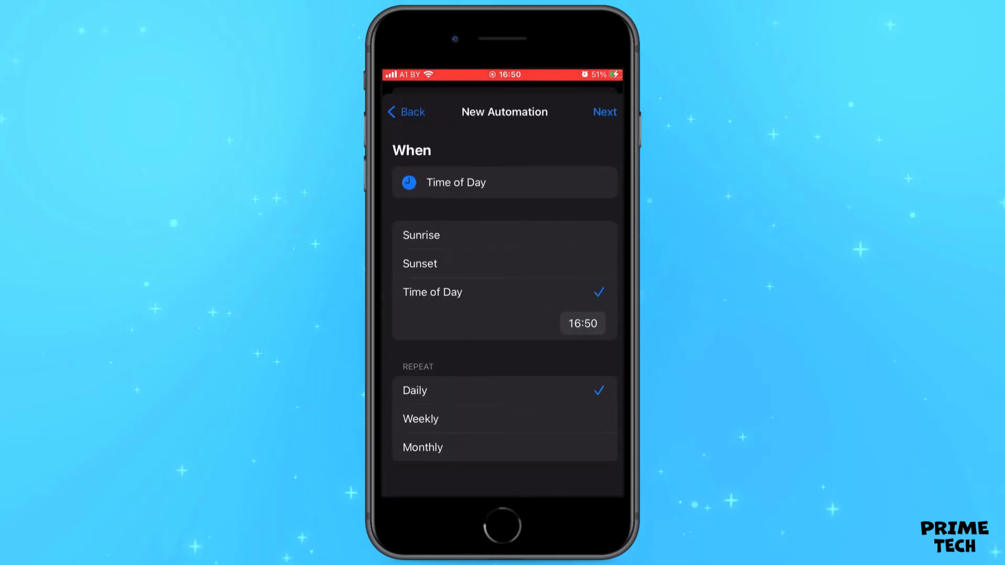
# Schedule the trigger for 18:00, repeating monthly from 1 May 2024, and continue to actions.
pyautogui.click(582, 324)
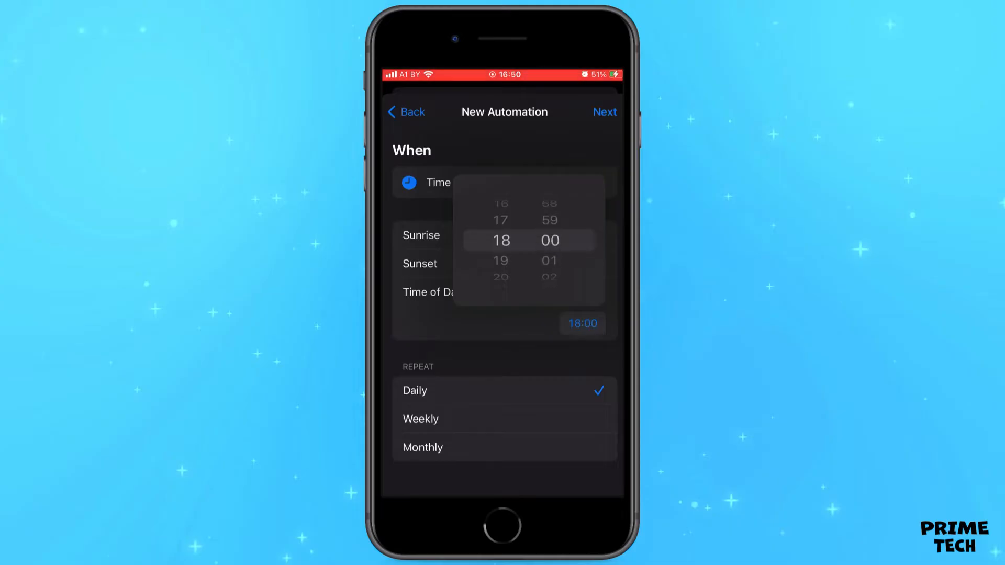
pyautogui.click(422, 447)
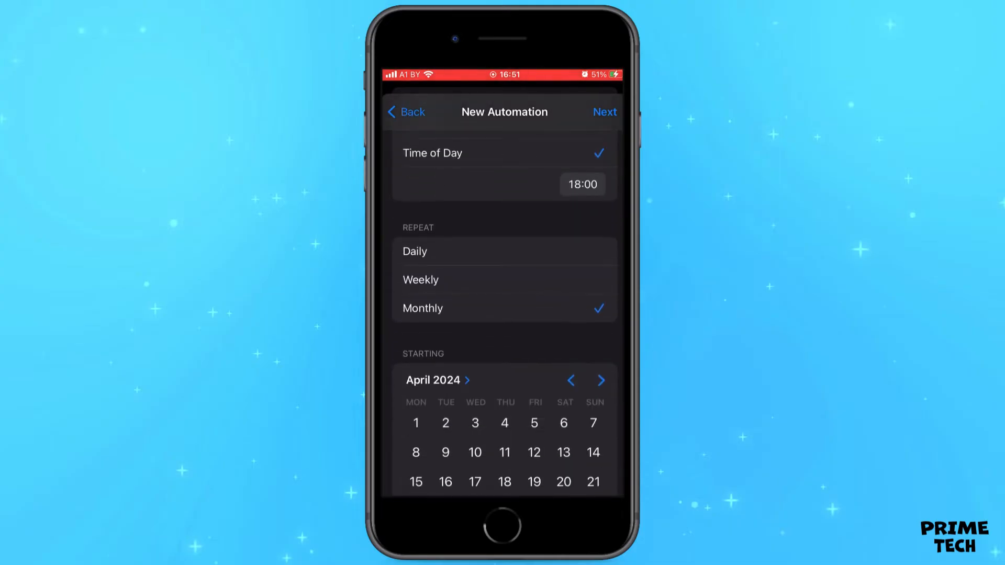
pyautogui.click(600, 380)
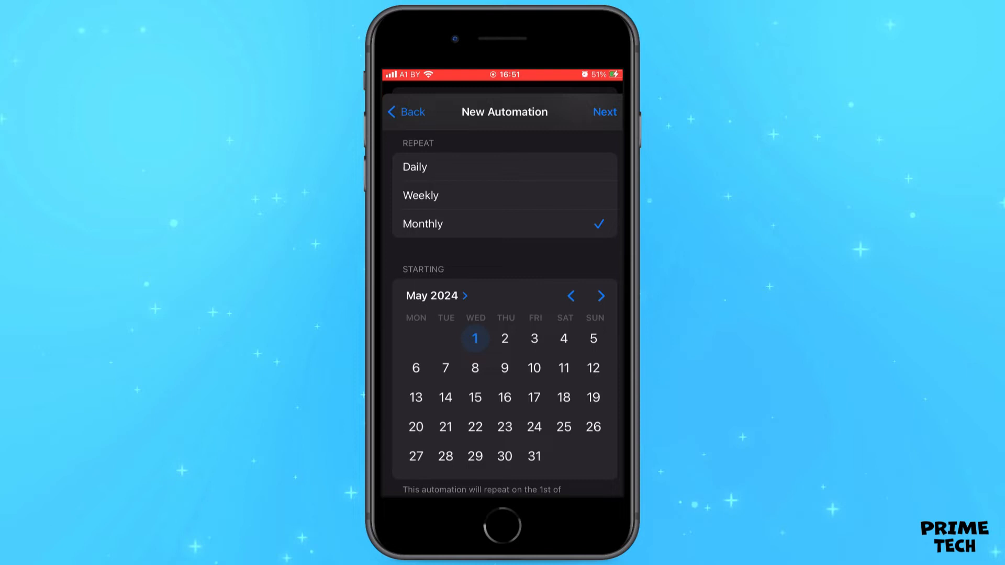
pyautogui.click(603, 112)
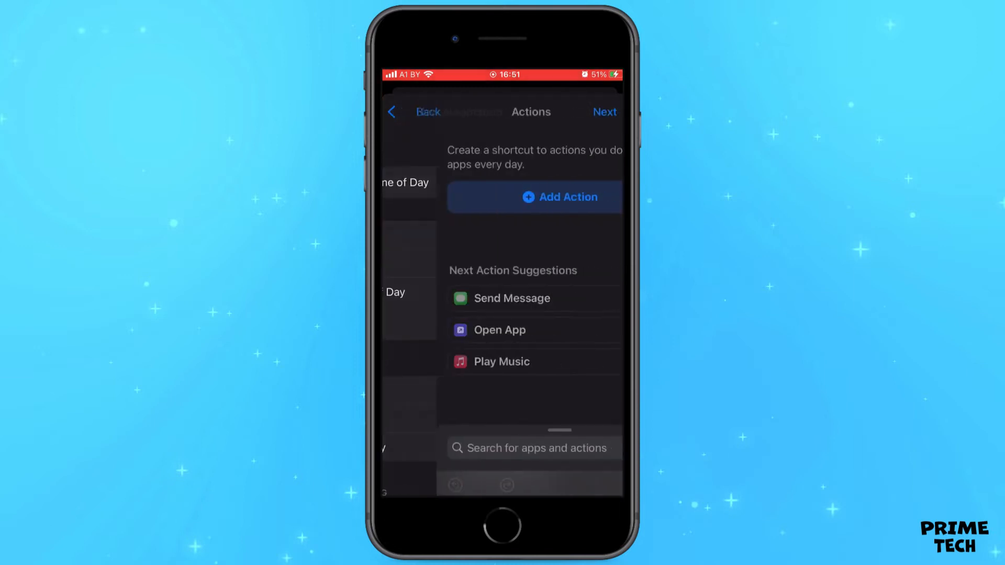
# Search the action library for 'Whas' and add the WhatsApp Send Message action.
pyautogui.click(533, 197)
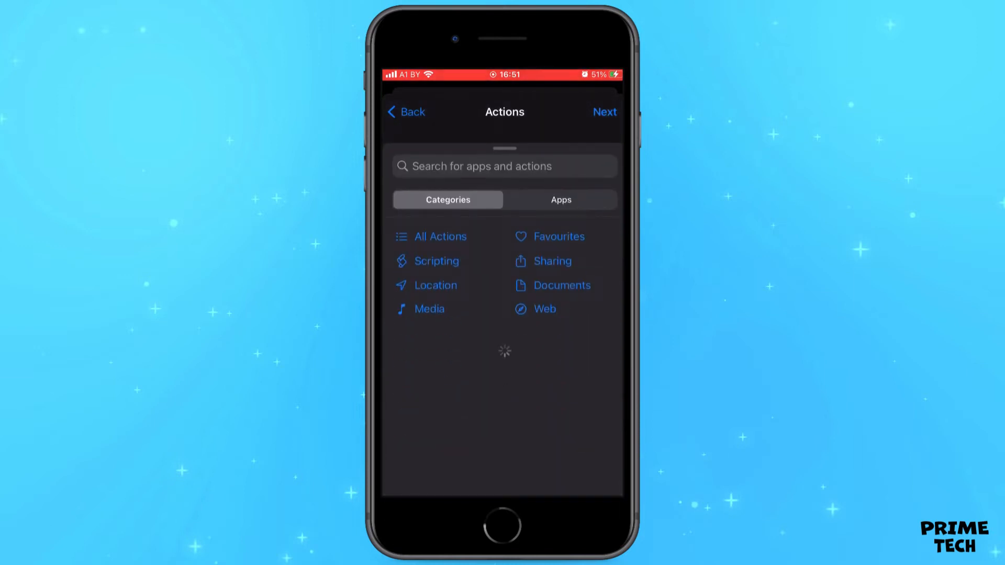
pyautogui.click(504, 166)
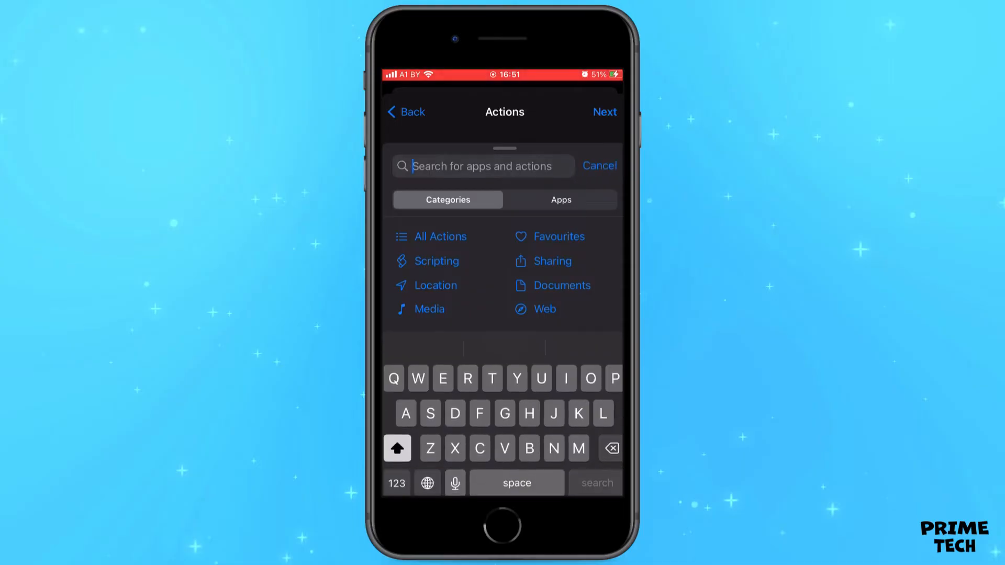
pyautogui.write('Wha')
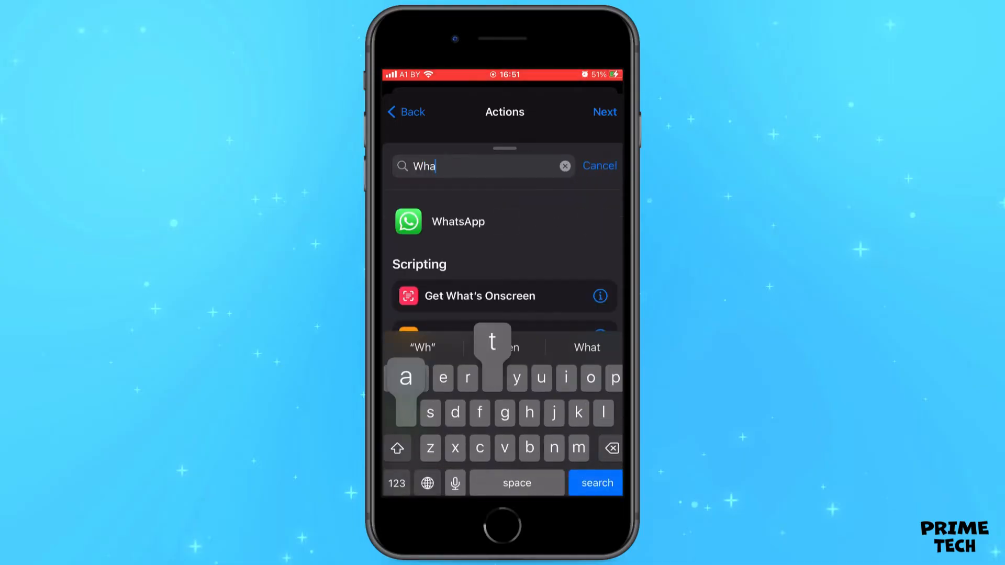
pyautogui.write('s')
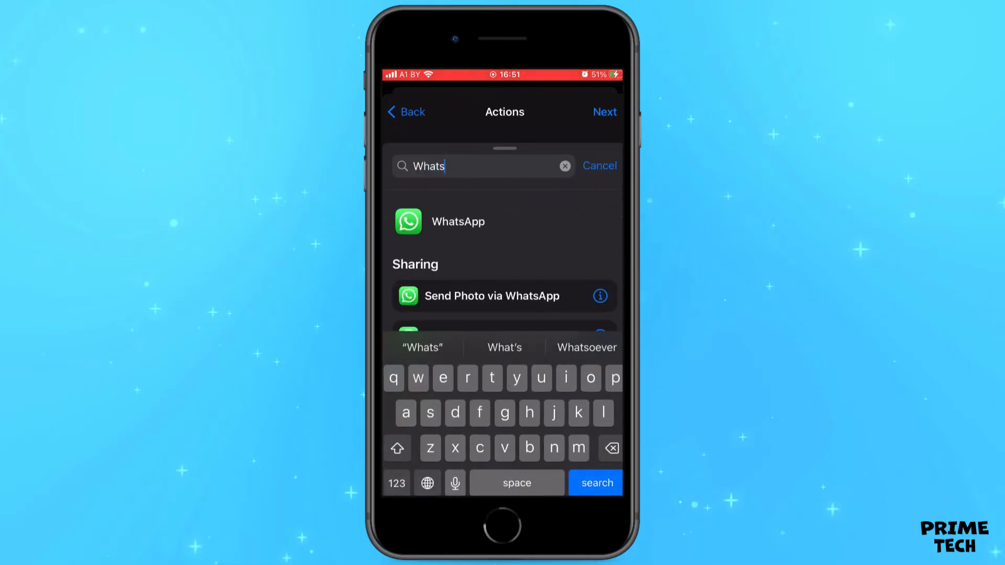
pyautogui.click(457, 221)
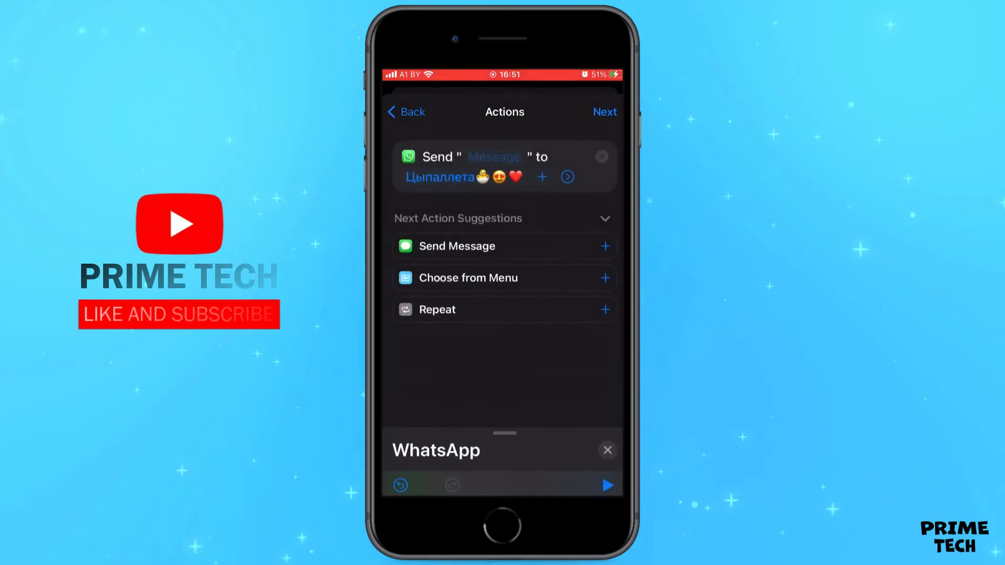
# Set the message text to 'Hello', turn off Ask Before Running, and save the automation.
pyautogui.click(493, 156)
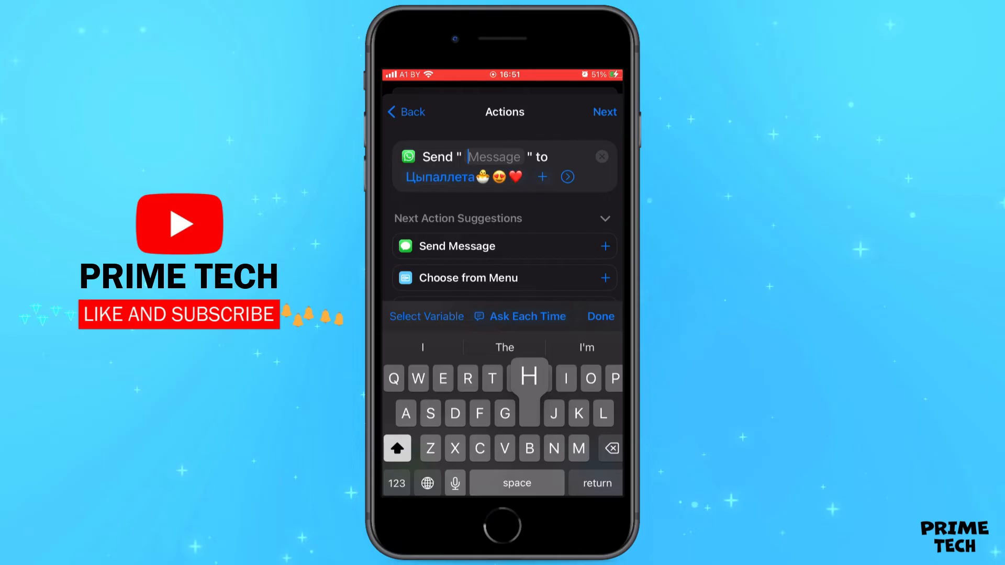
pyautogui.write('Hello')
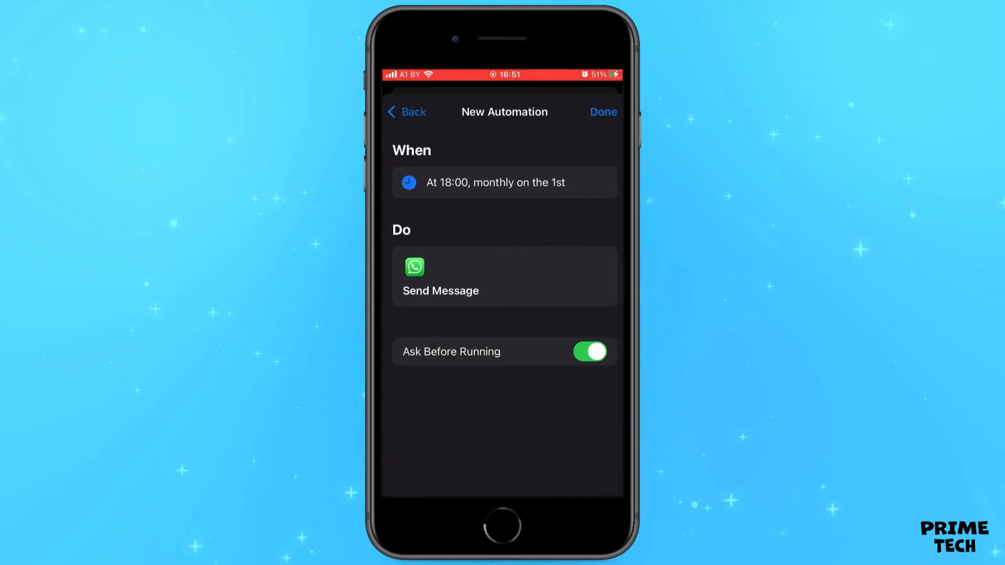
pyautogui.click(588, 352)
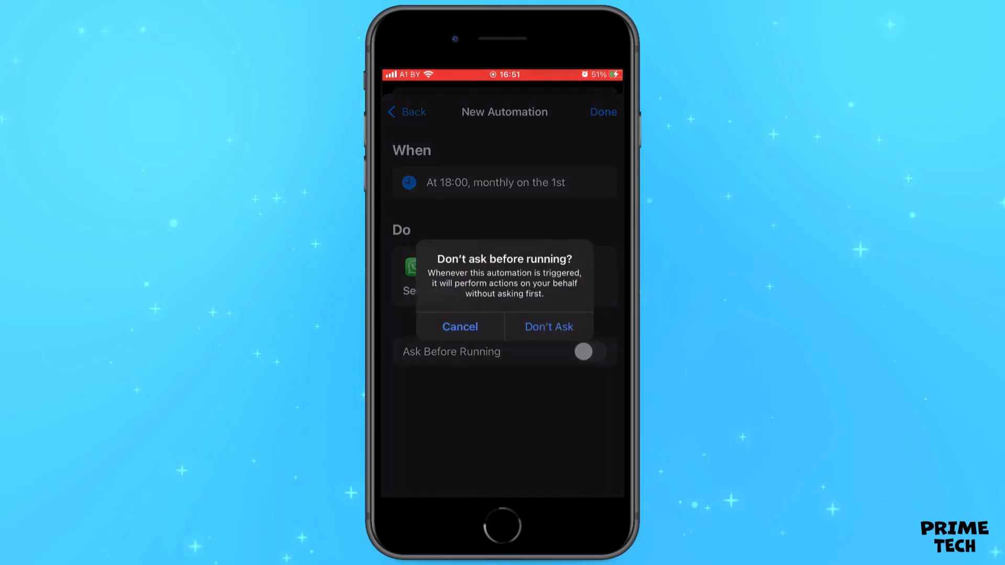
pyautogui.click(549, 326)
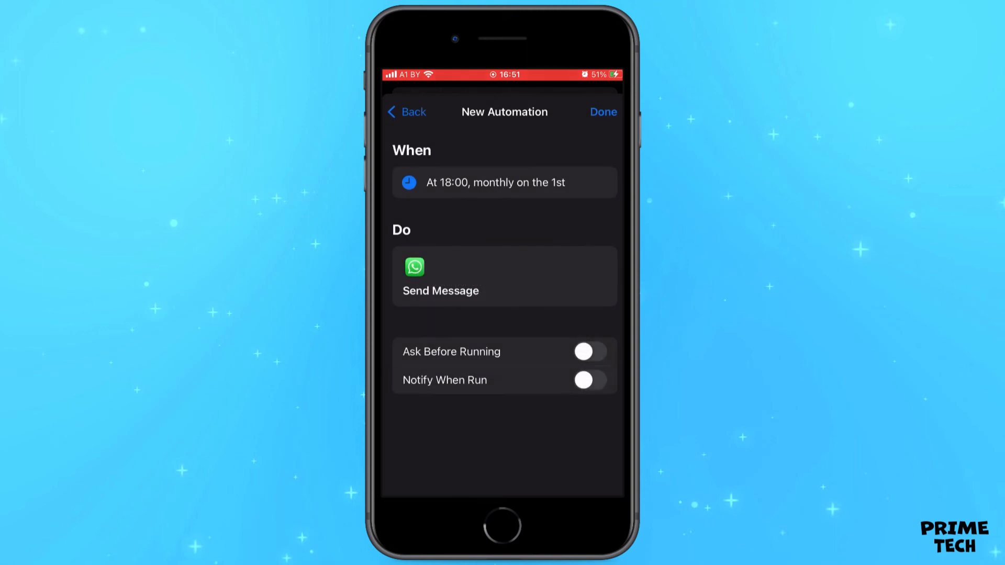
pyautogui.click(601, 112)
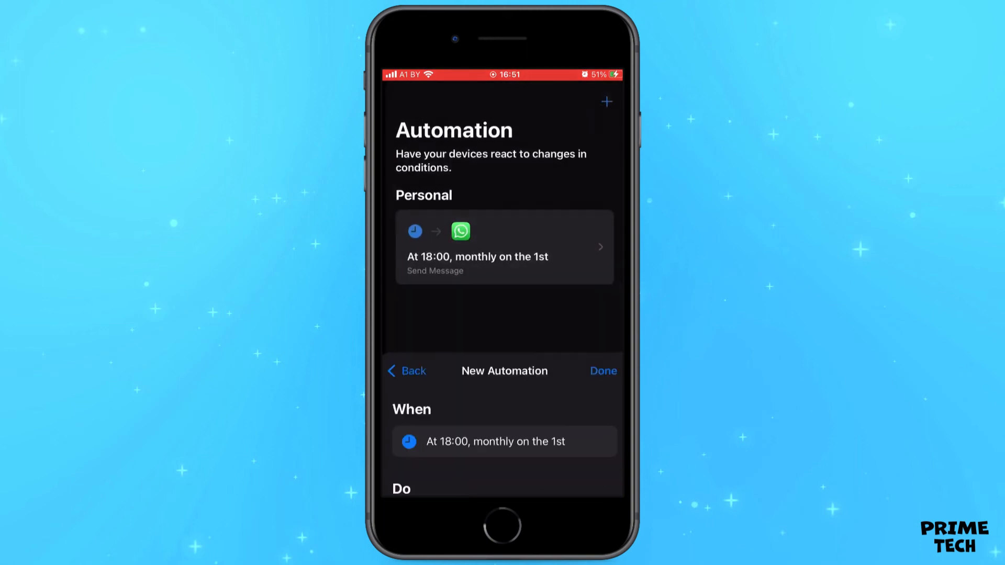